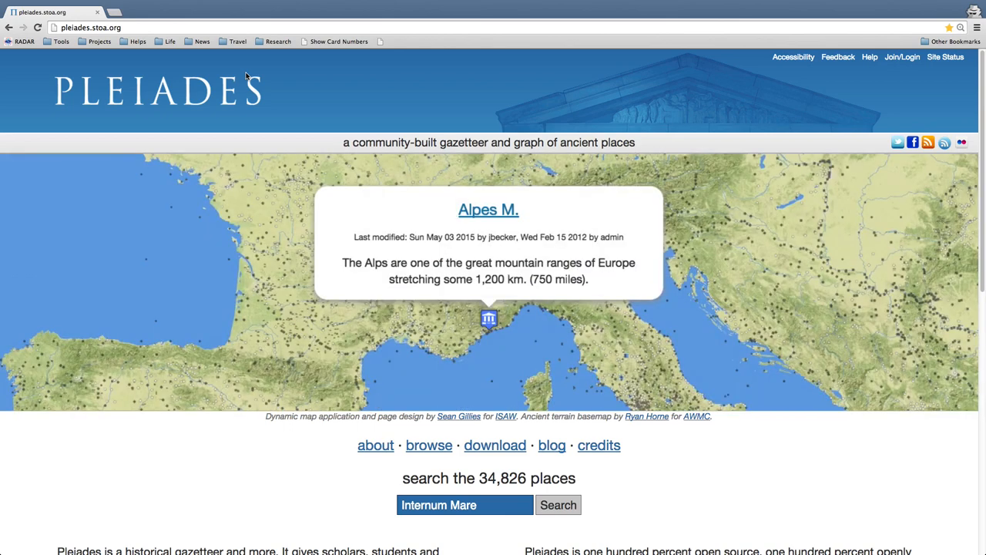
pyautogui.moveTo(287, 80)
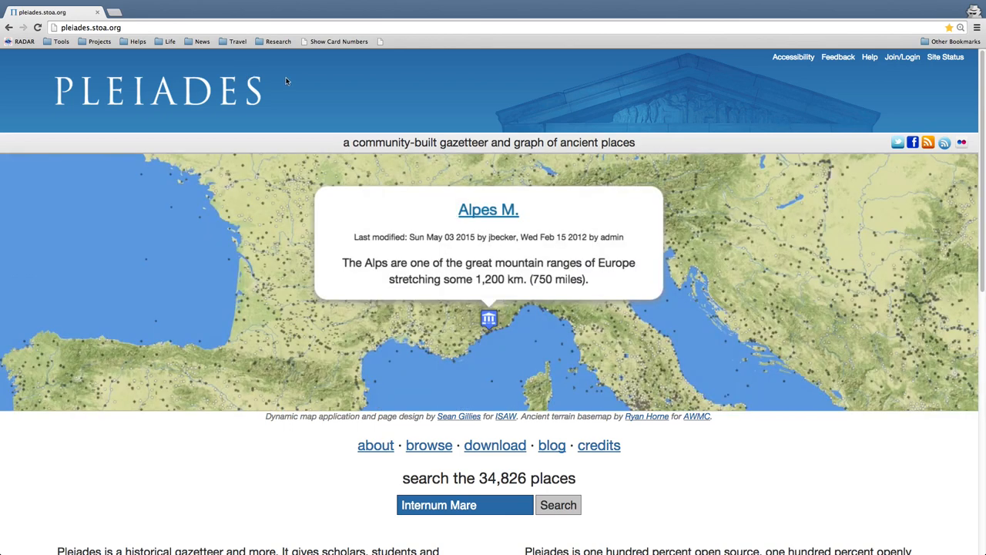
pyautogui.moveTo(902, 56)
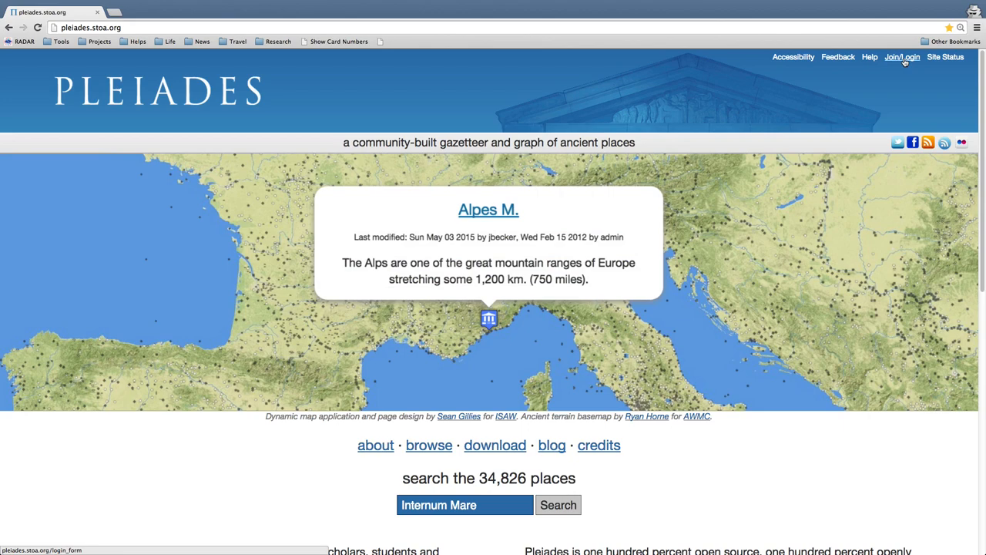
pyautogui.moveTo(902, 56)
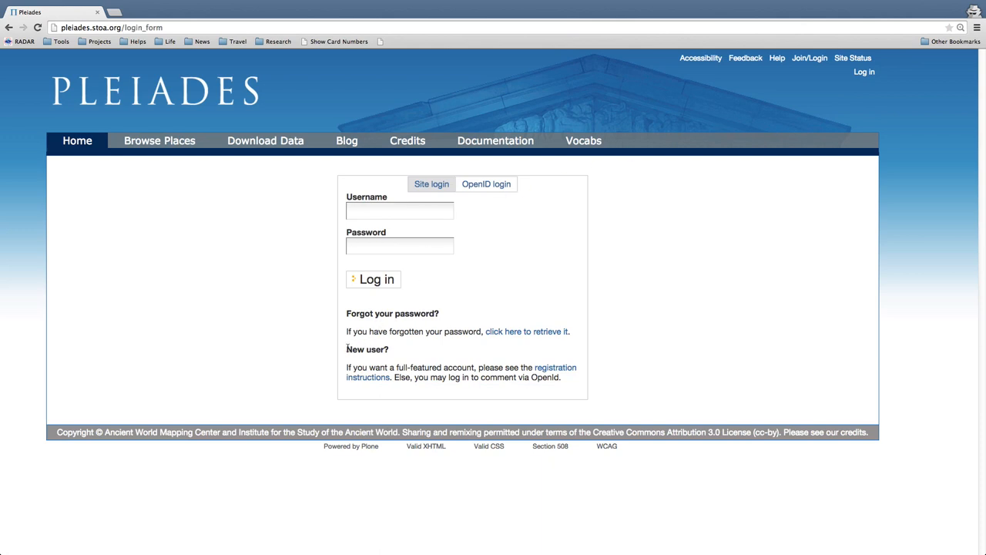
# Step: From the New user? section, reach the Welcome page with its email-the-administrator registration instructions
pyautogui.doubleClick(367, 349)
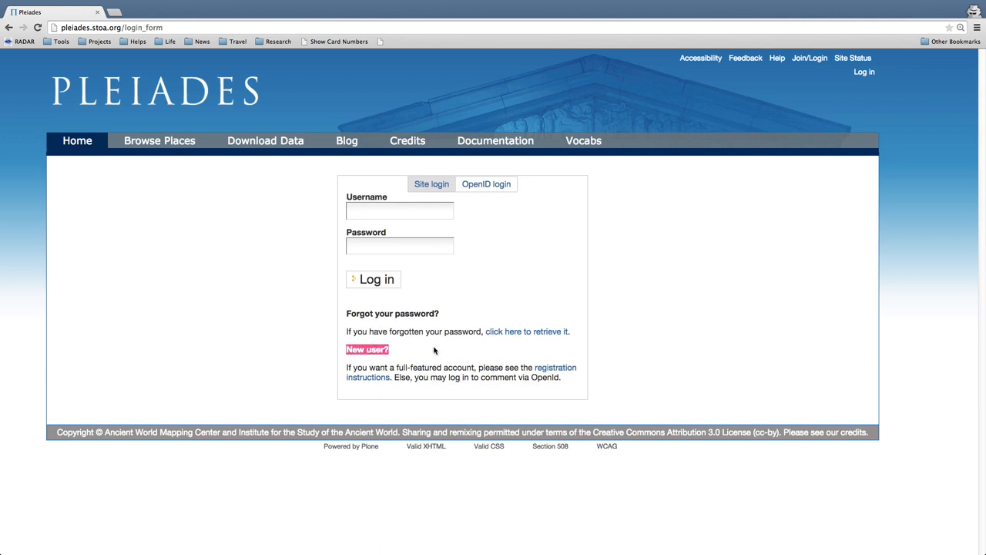
pyautogui.moveTo(546, 376)
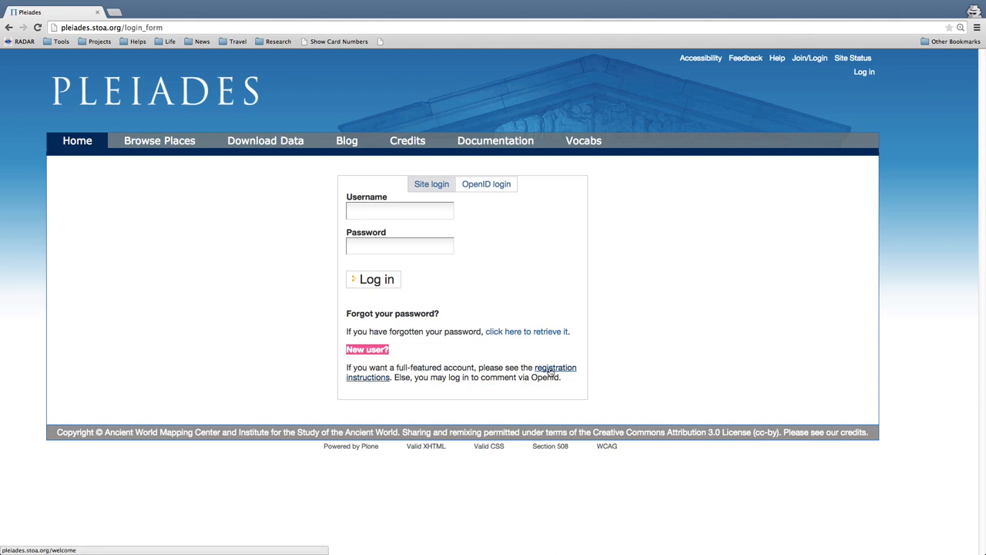
pyautogui.click(77, 140)
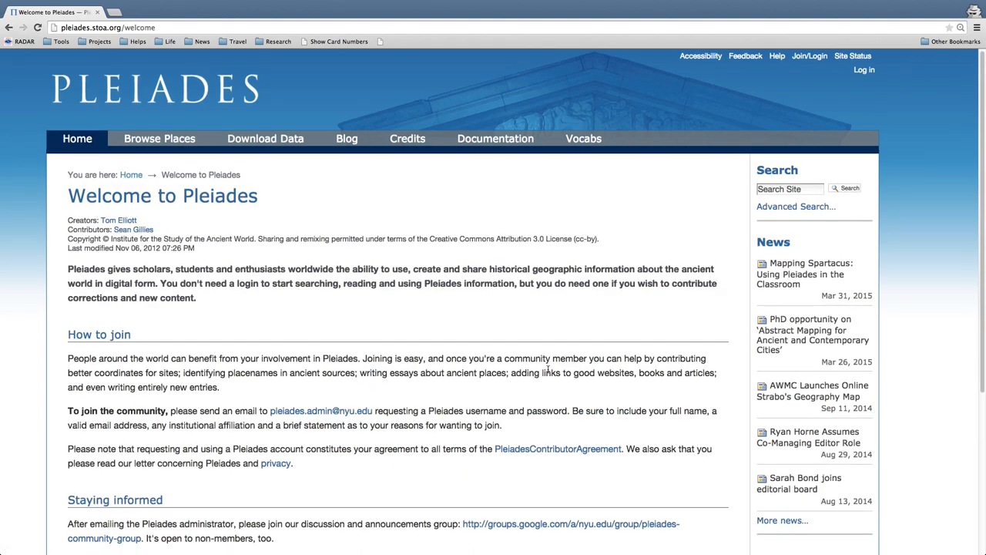
pyautogui.scroll(-3)
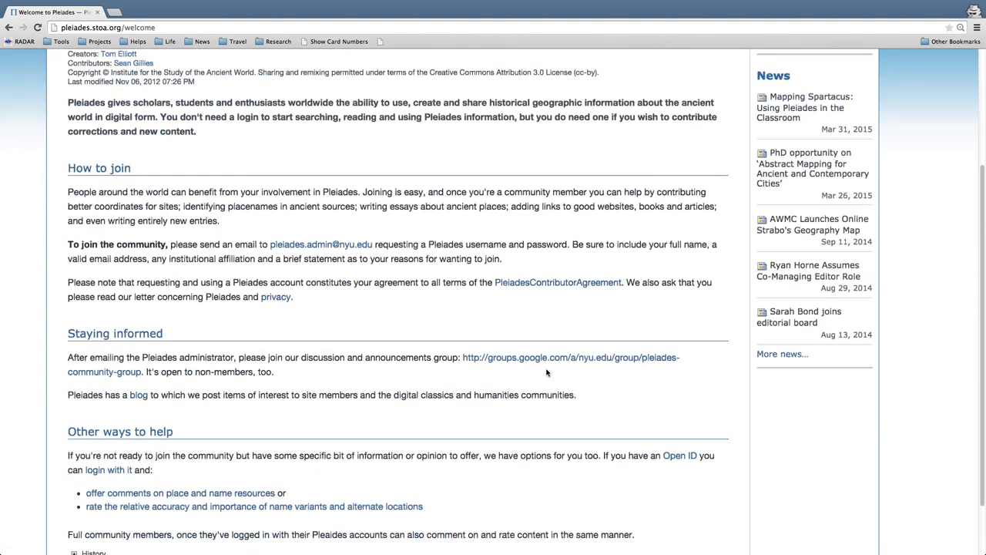
pyautogui.scroll(-3)
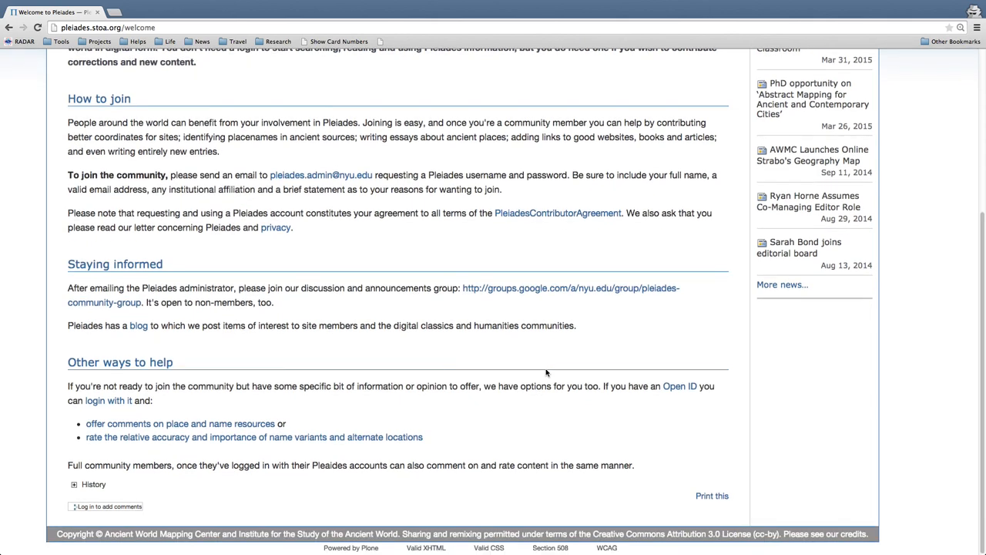
pyautogui.scroll(3)
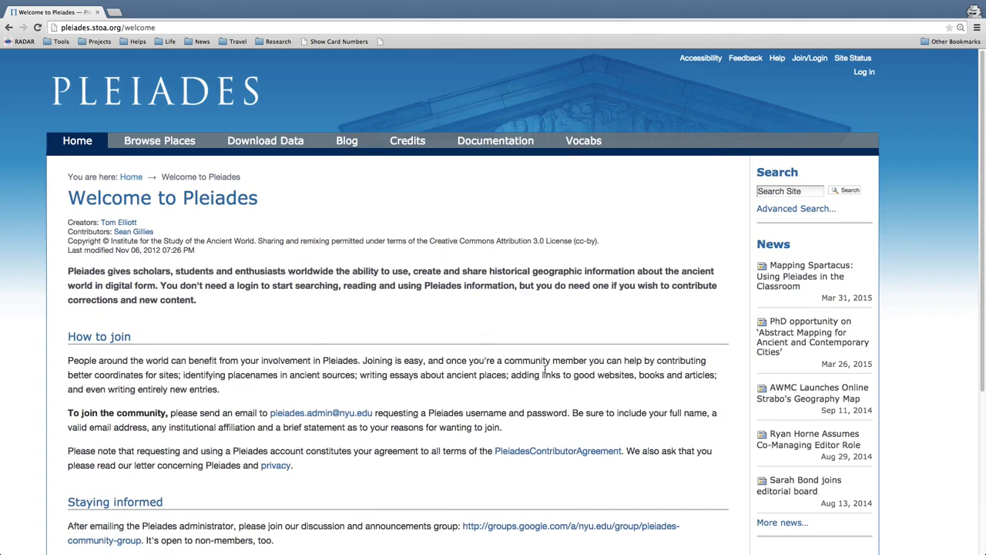
pyautogui.moveTo(809, 58)
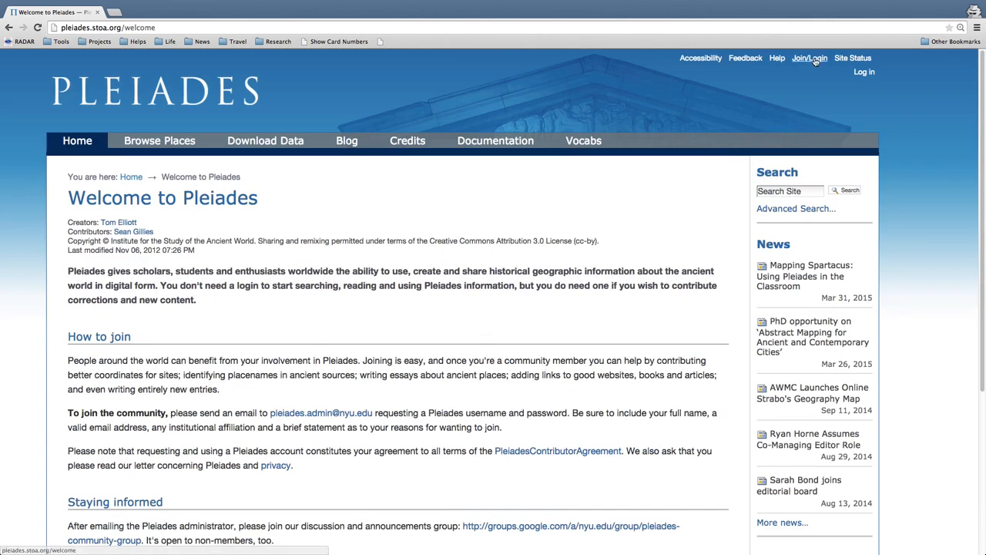
pyautogui.moveTo(810, 59)
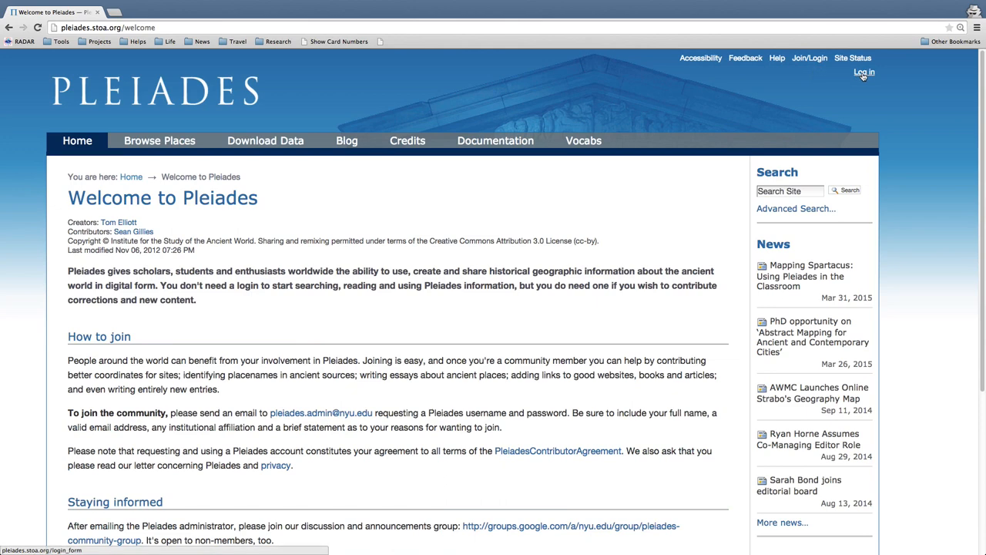
# Step: Go back to the login page and highlight the Forgot your password? heading
pyautogui.click(863, 72)
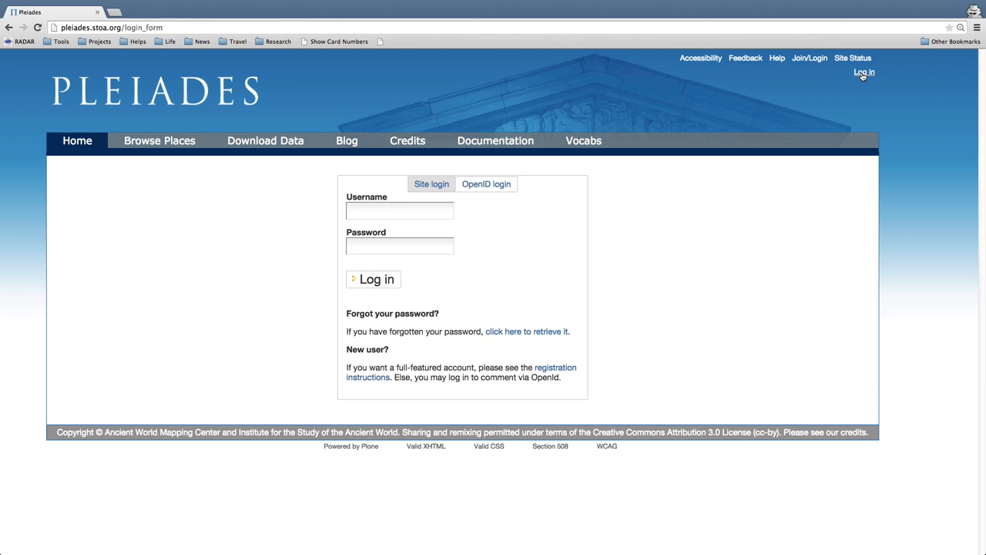
pyautogui.moveTo(345, 314)
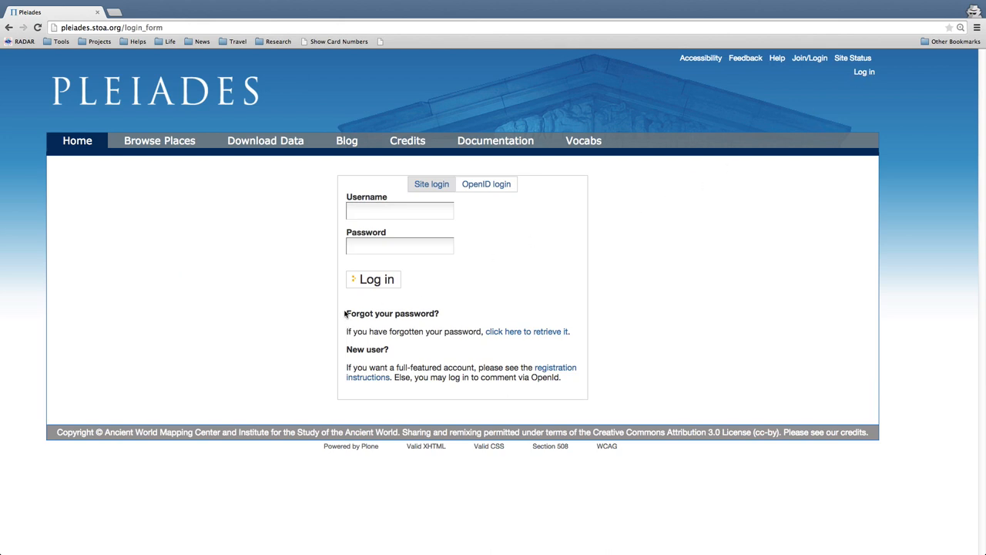
pyautogui.doubleClick(392, 315)
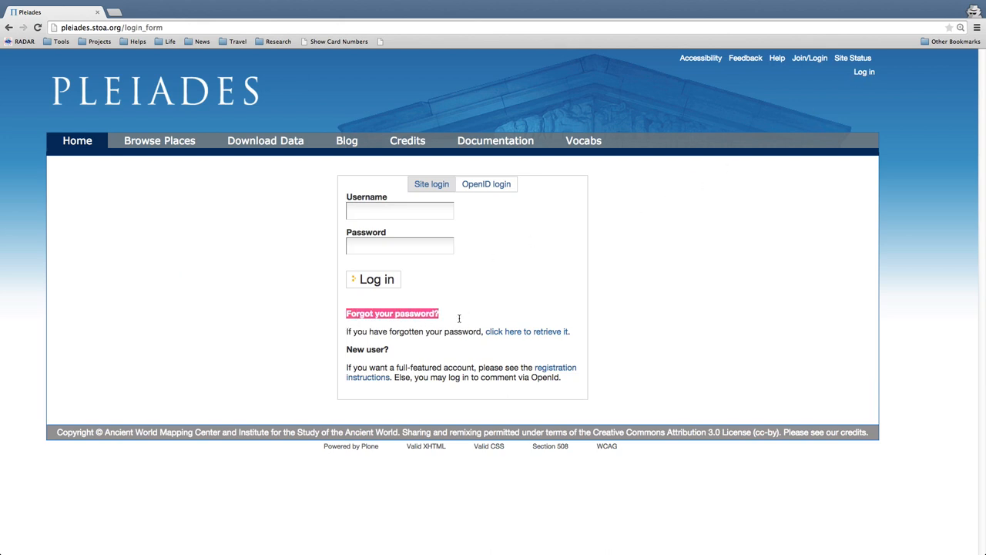
pyautogui.moveTo(527, 332)
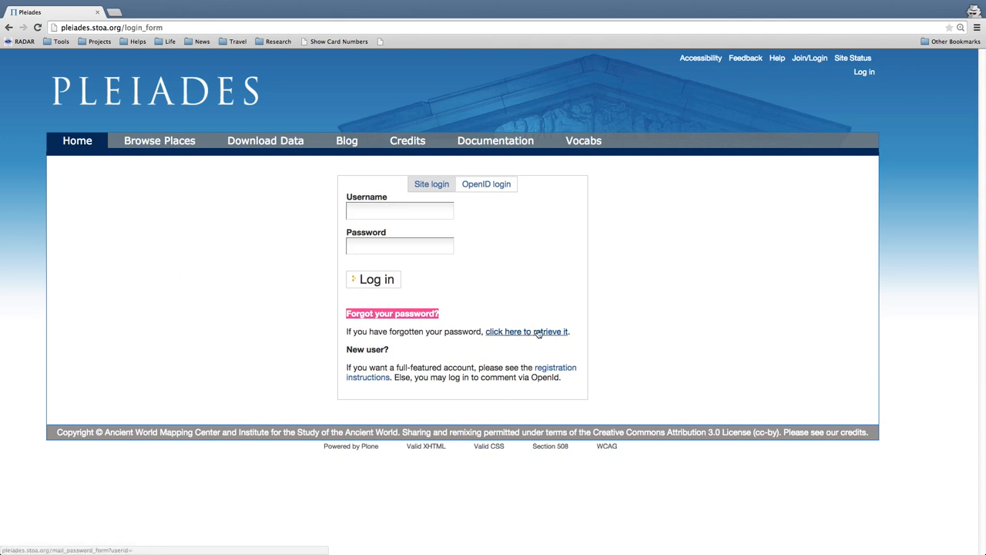
pyautogui.moveTo(542, 331)
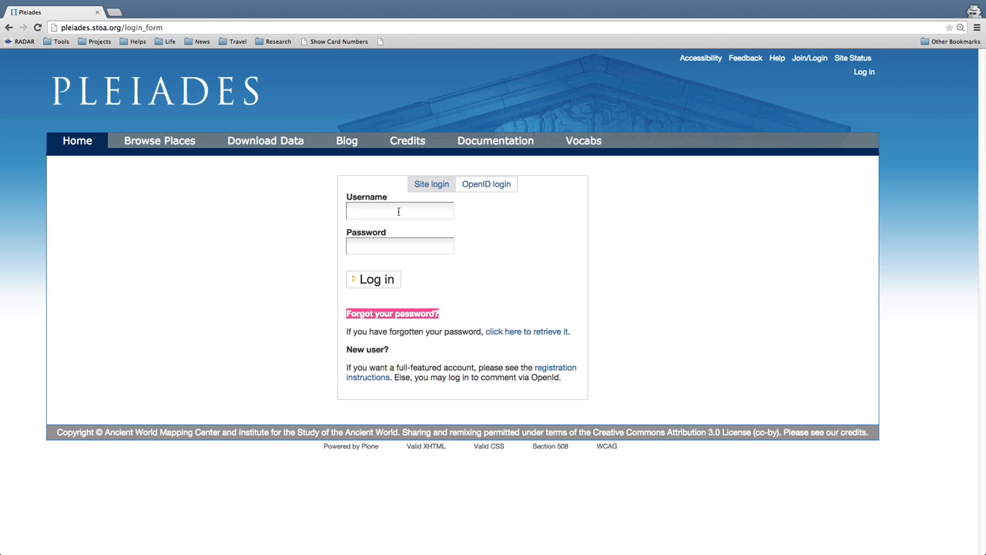
# Step: Log in with username 'a' and its password, reaching the logged-in Welcome page
pyautogui.click(399, 211)
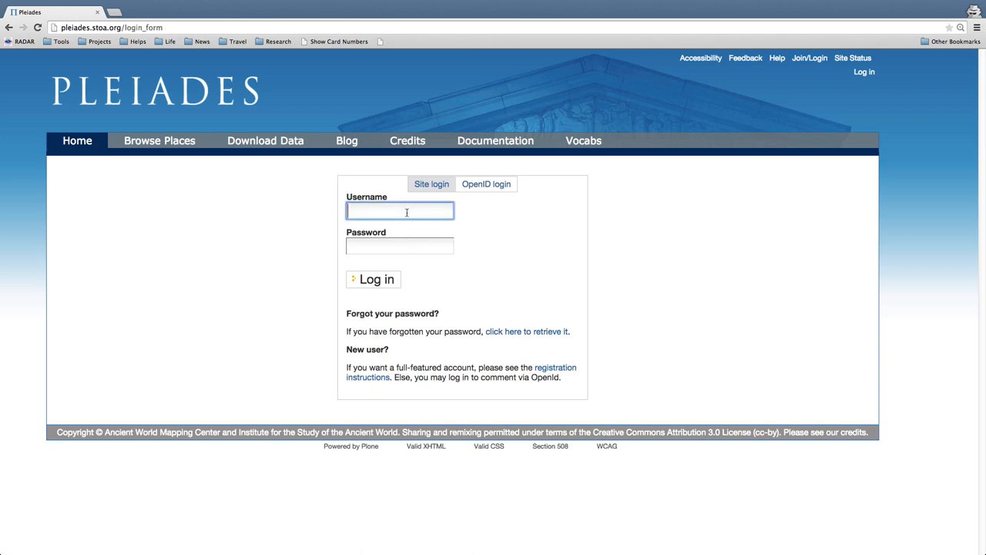
pyautogui.write('auser')
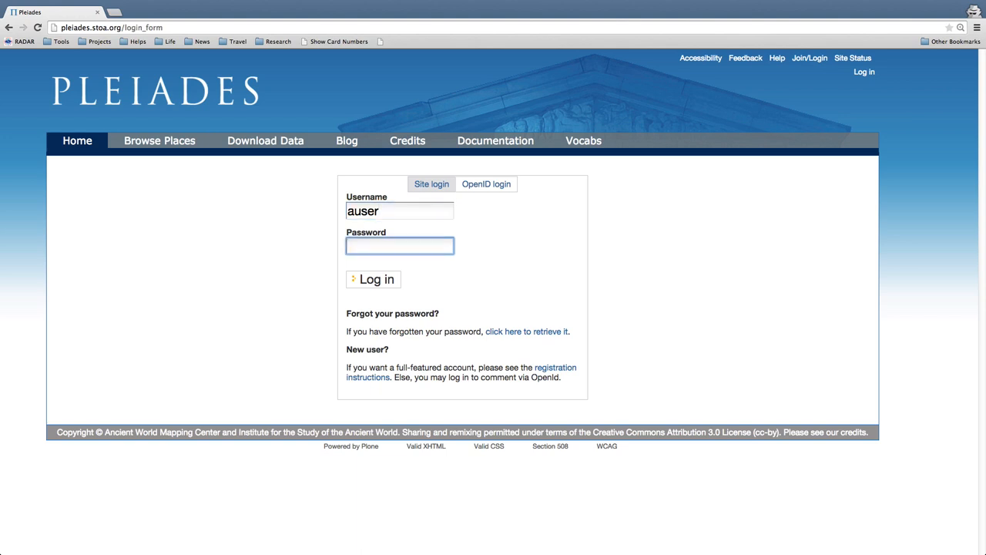
pyautogui.write('password')
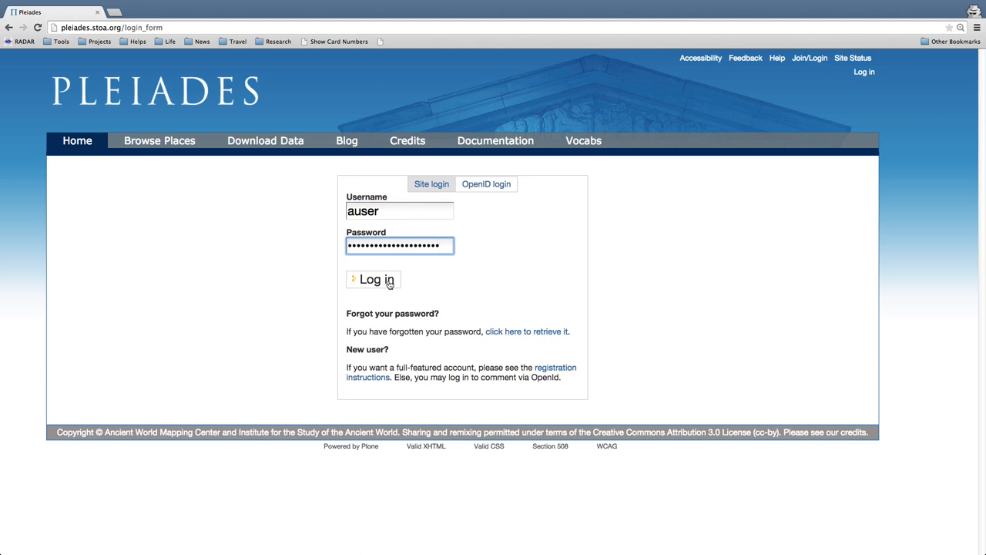
pyautogui.click(373, 279)
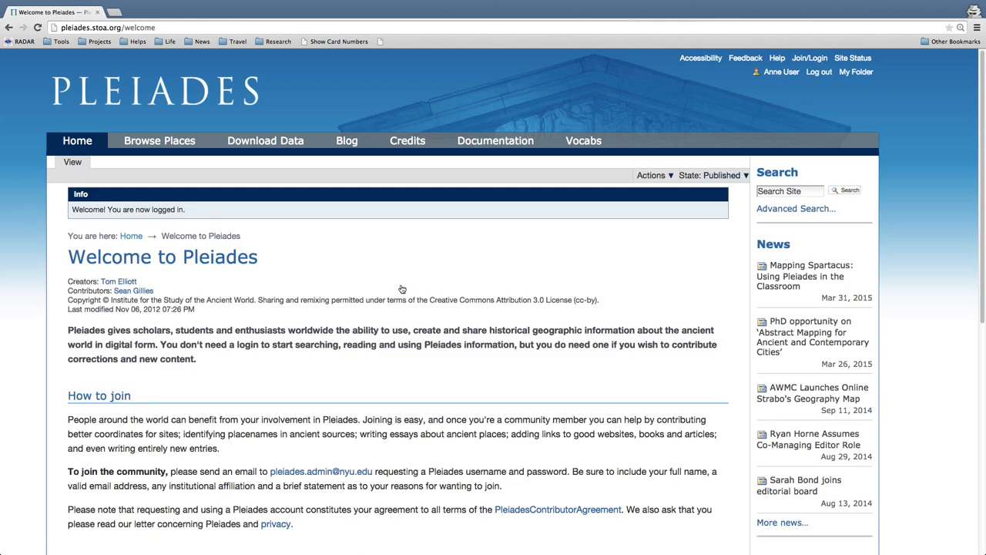
pyautogui.moveTo(401, 290)
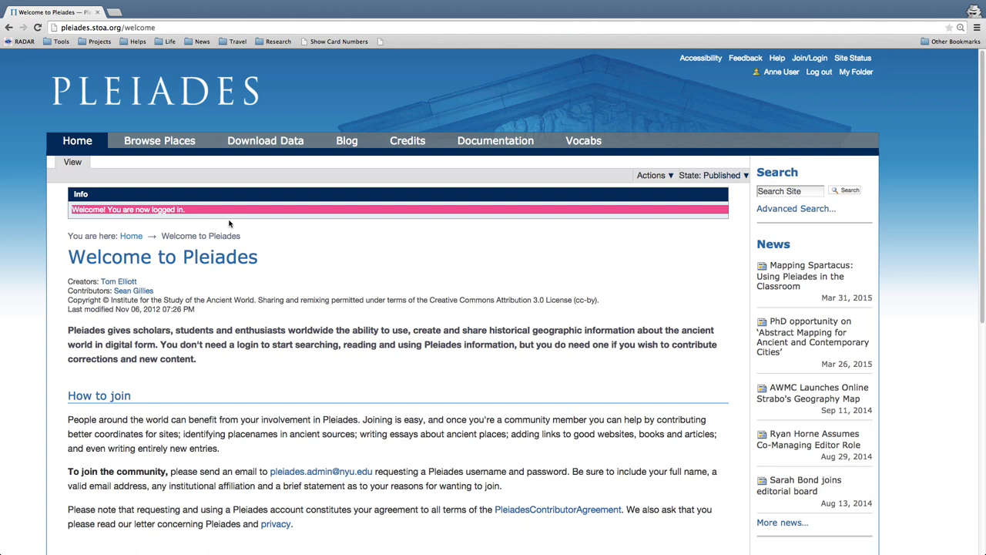
pyautogui.moveTo(268, 210)
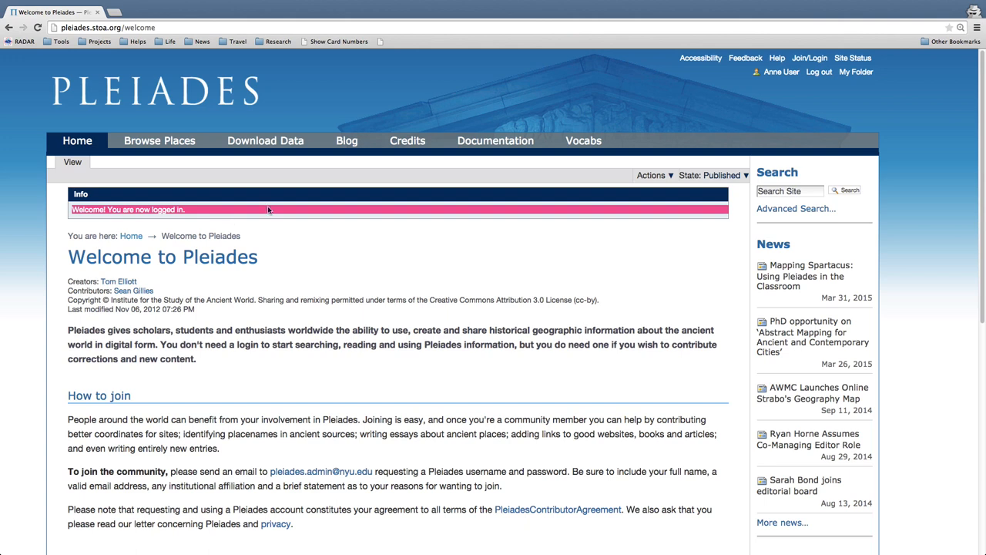
pyautogui.moveTo(780, 73)
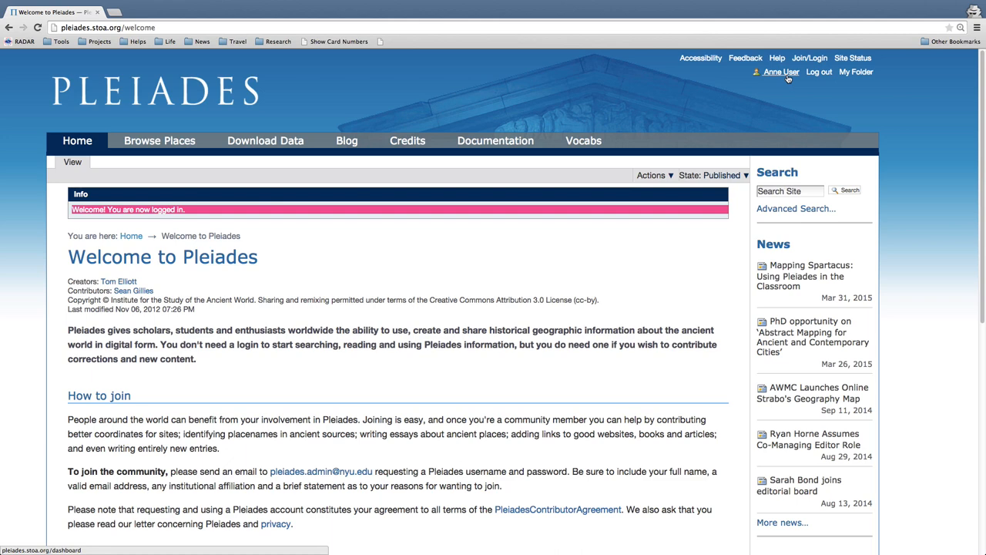
# Step: Stay on the Welcome to Pleiades page while the 'You are now logged in' notice clears
pyautogui.click(810, 59)
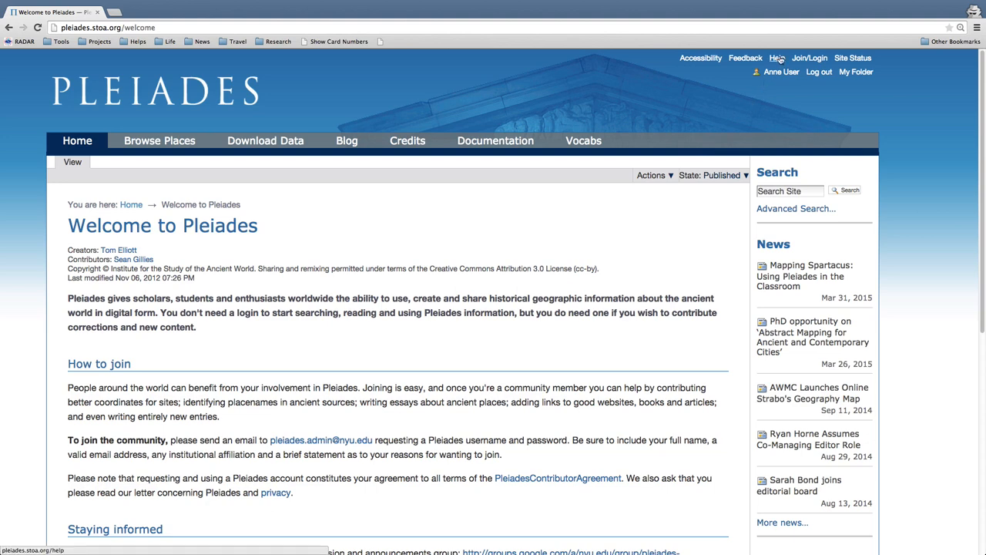
pyautogui.moveTo(777, 59)
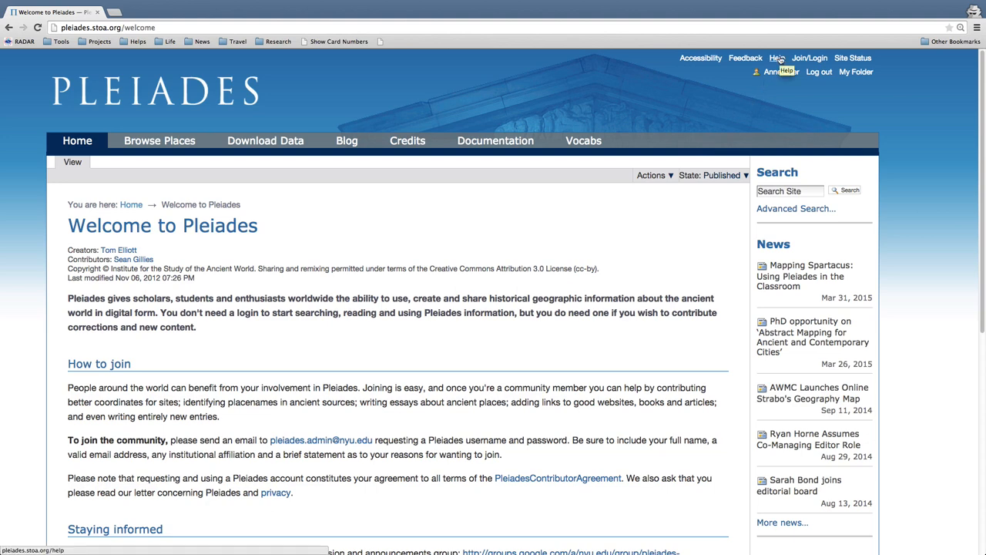
# Step: Go to the Help and Information page and highlight its Frequently Asked Questions heading
pyautogui.click(777, 59)
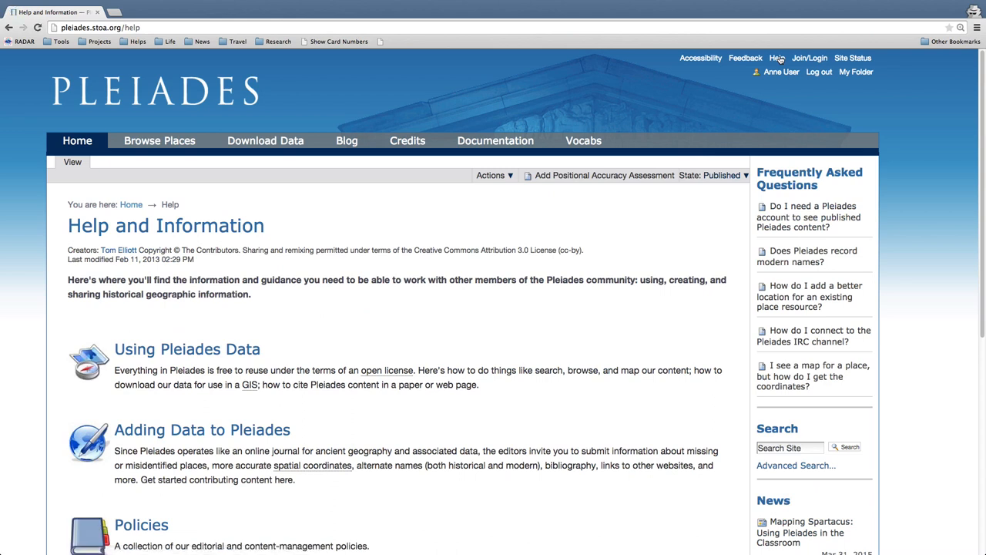
pyautogui.moveTo(758, 172)
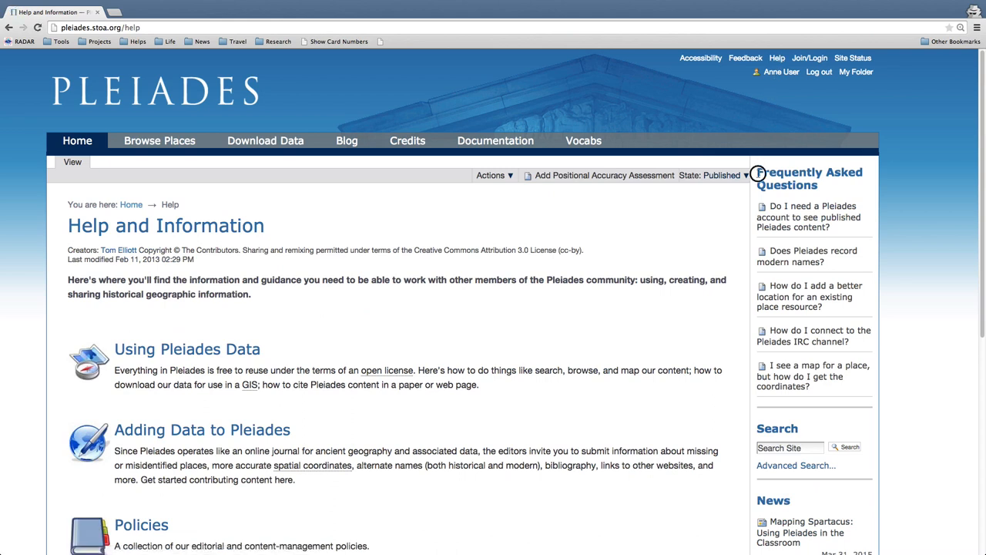
pyautogui.doubleClick(809, 179)
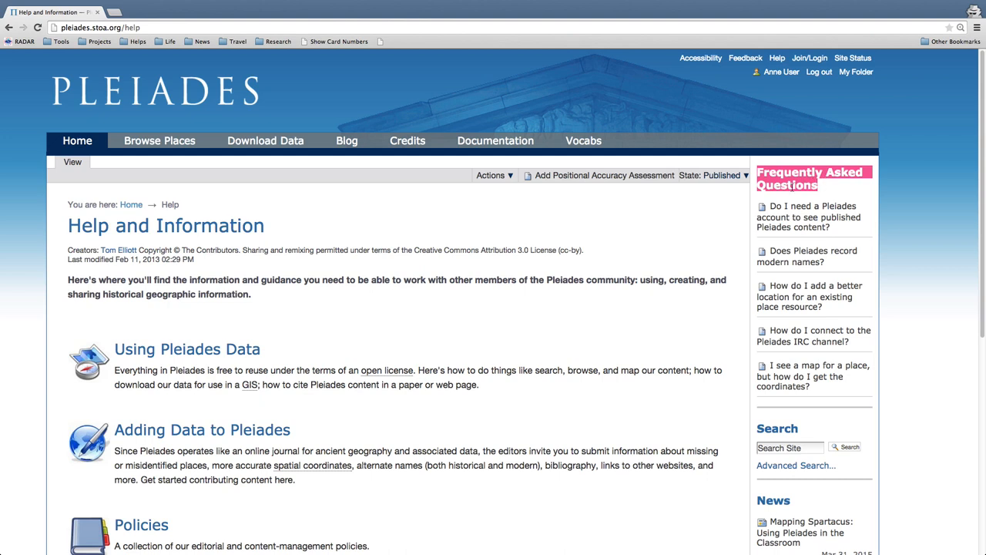
pyautogui.moveTo(807, 216)
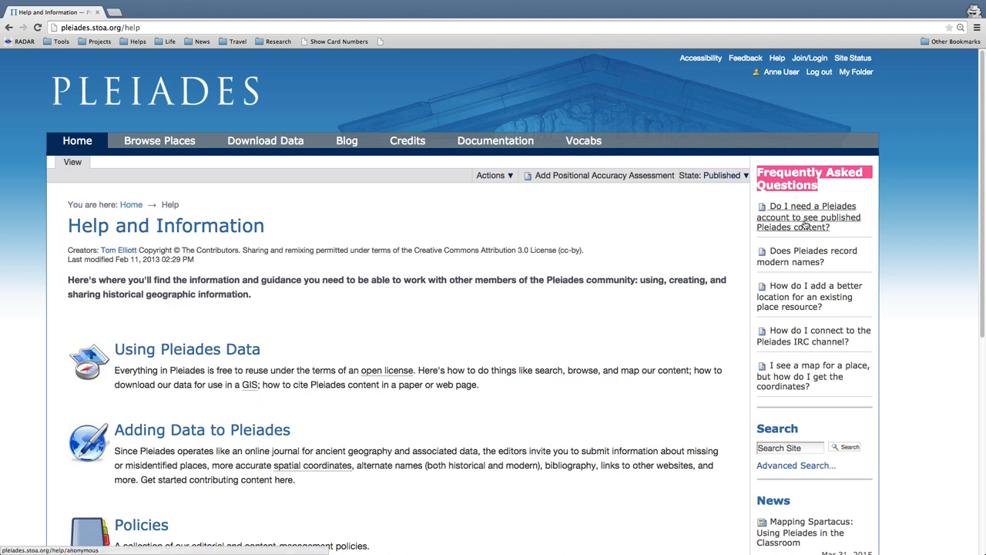
pyautogui.moveTo(808, 216)
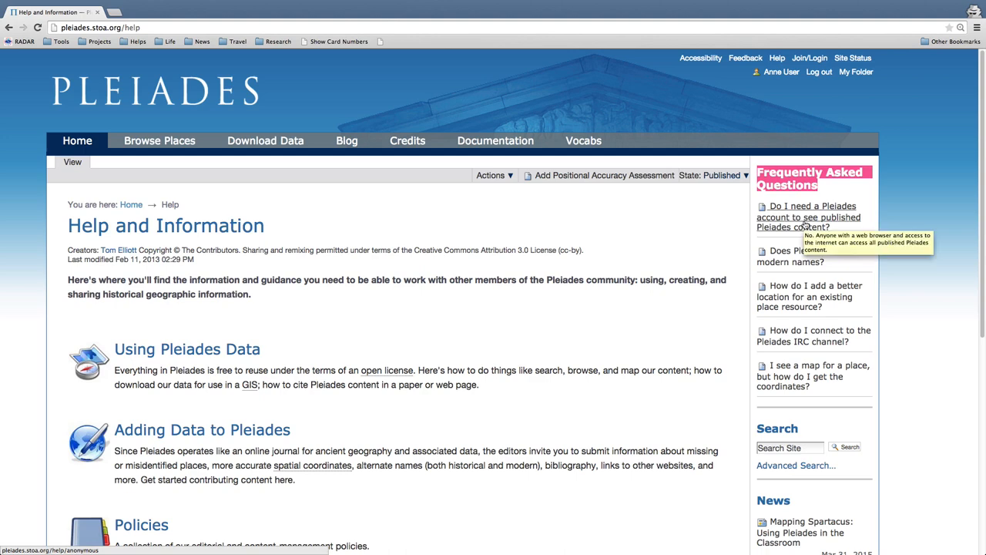
# Step: Read the FAQ 'Do I need a Pleiades account to see published Pleiades content?'
pyautogui.click(807, 215)
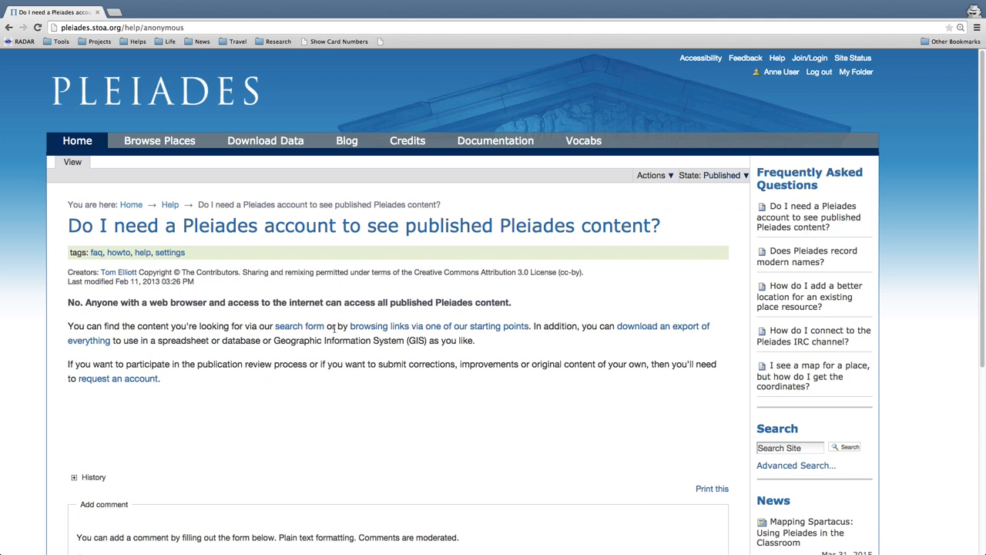
pyautogui.moveTo(299, 327)
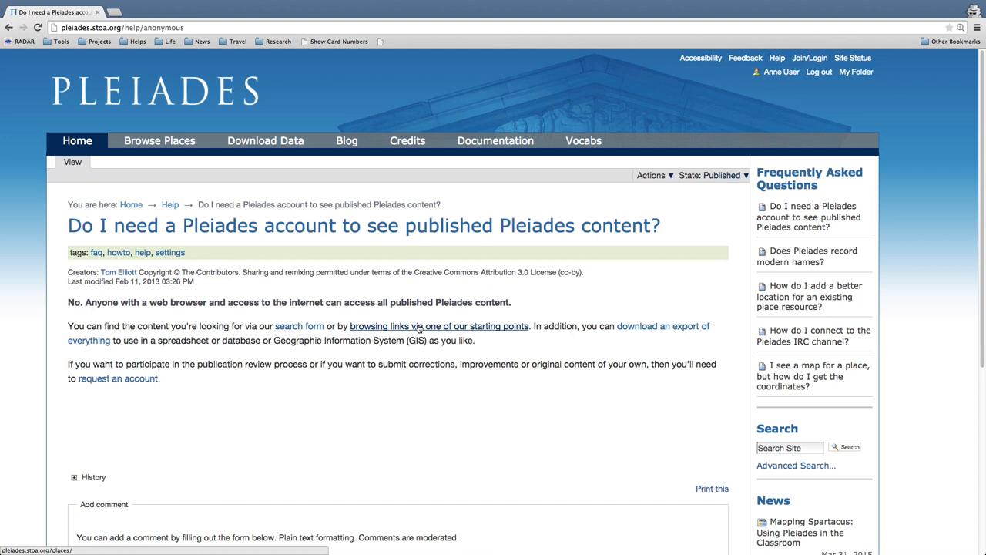
pyautogui.moveTo(673, 332)
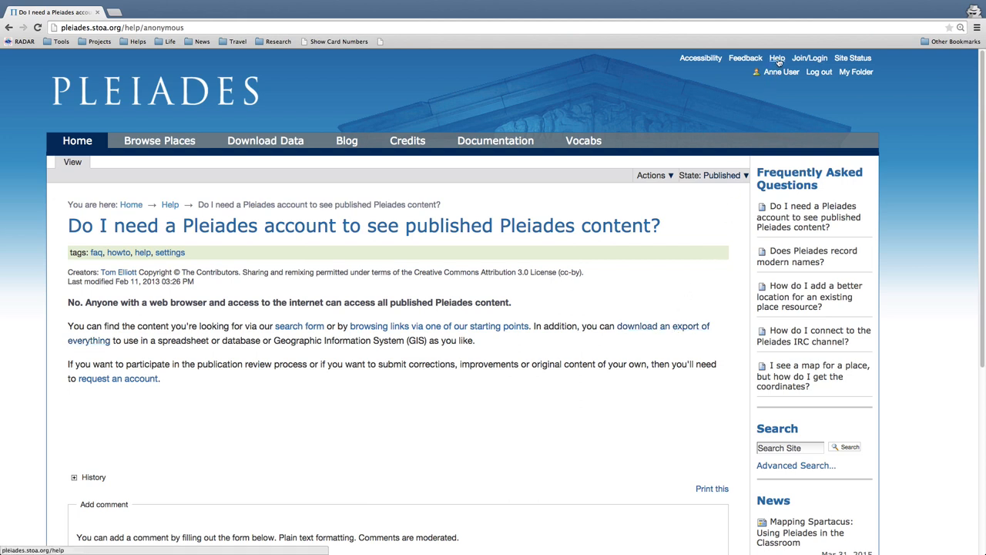
# Step: Return to Help and Information and review its sections down to Concepts and Features and back
pyautogui.click(777, 58)
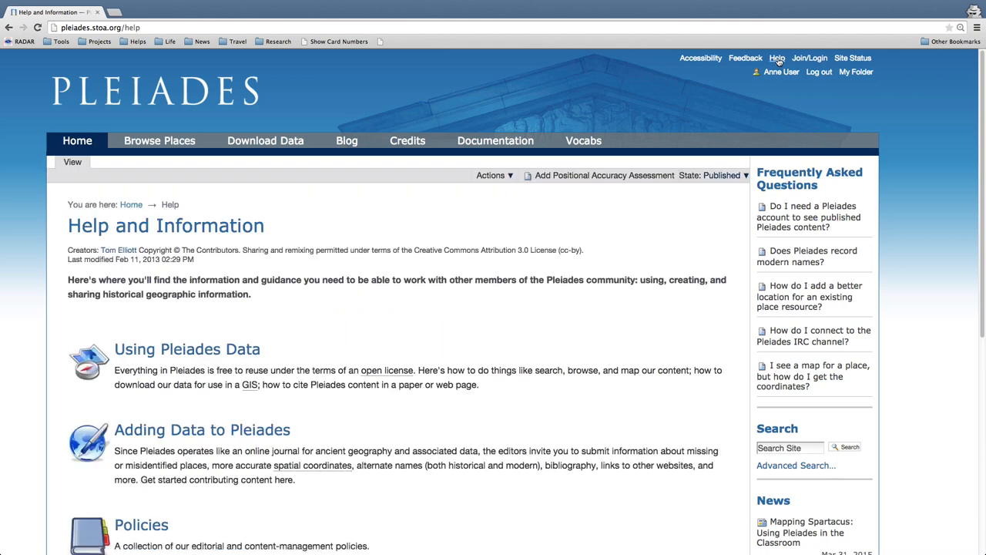
pyautogui.moveTo(339, 279)
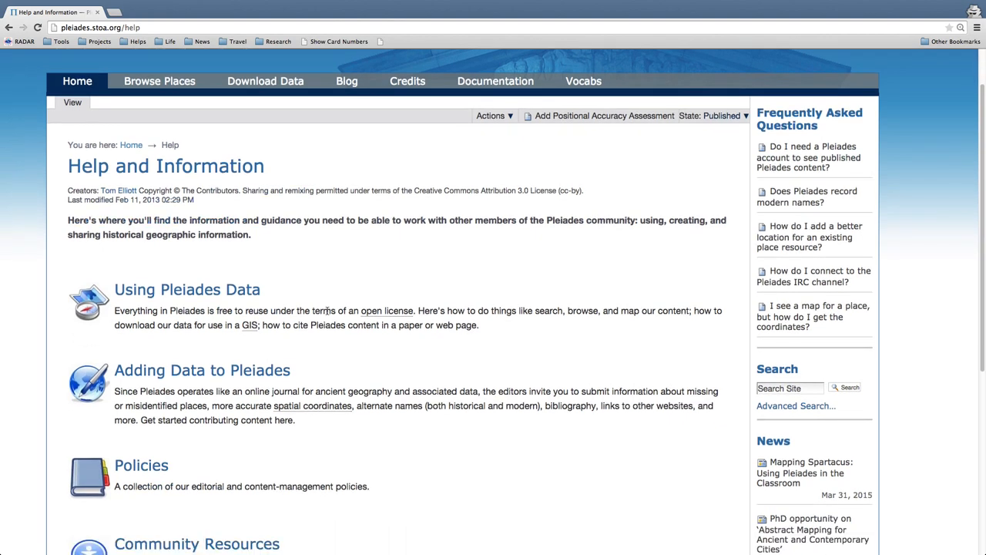
pyautogui.scroll(-3)
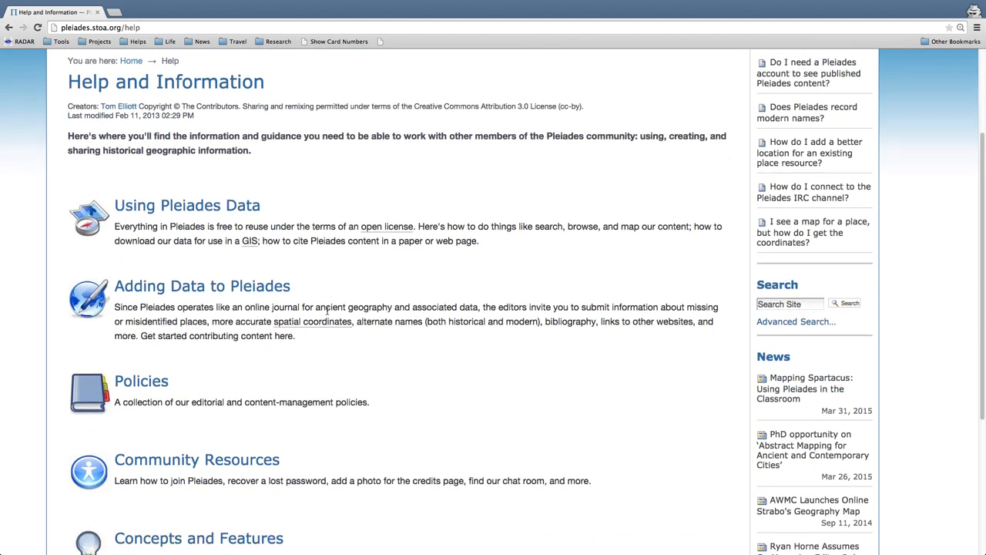
pyautogui.scroll(-3)
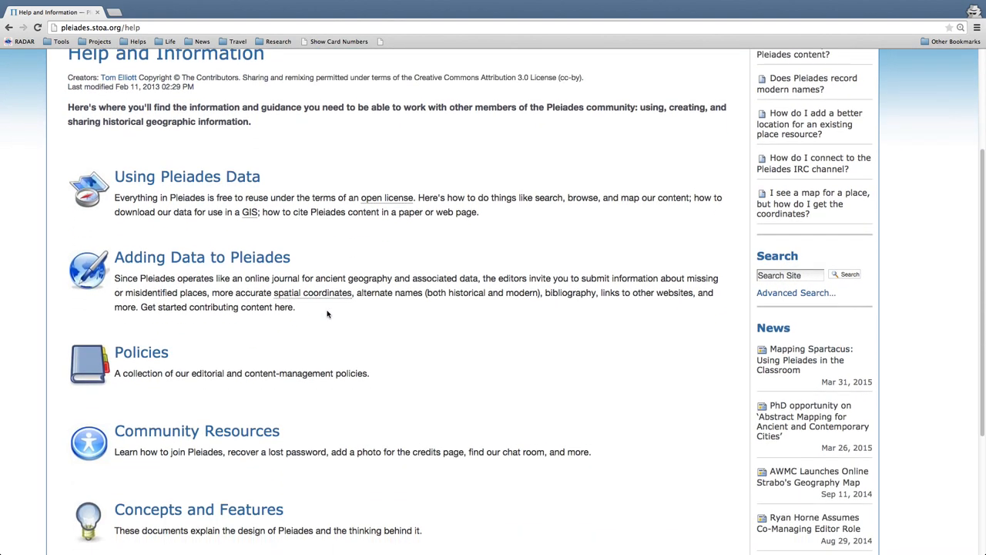
pyautogui.scroll(-3)
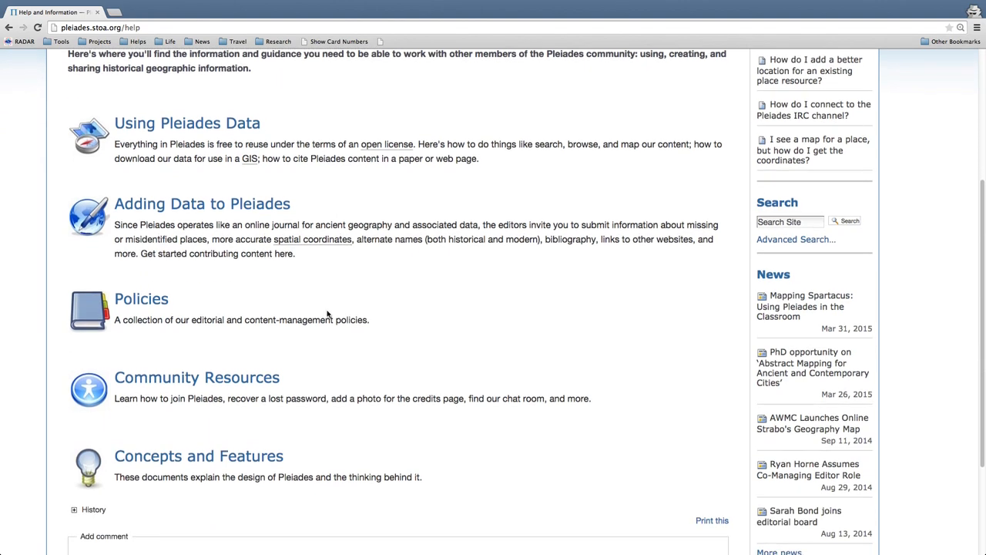
pyautogui.scroll(-3)
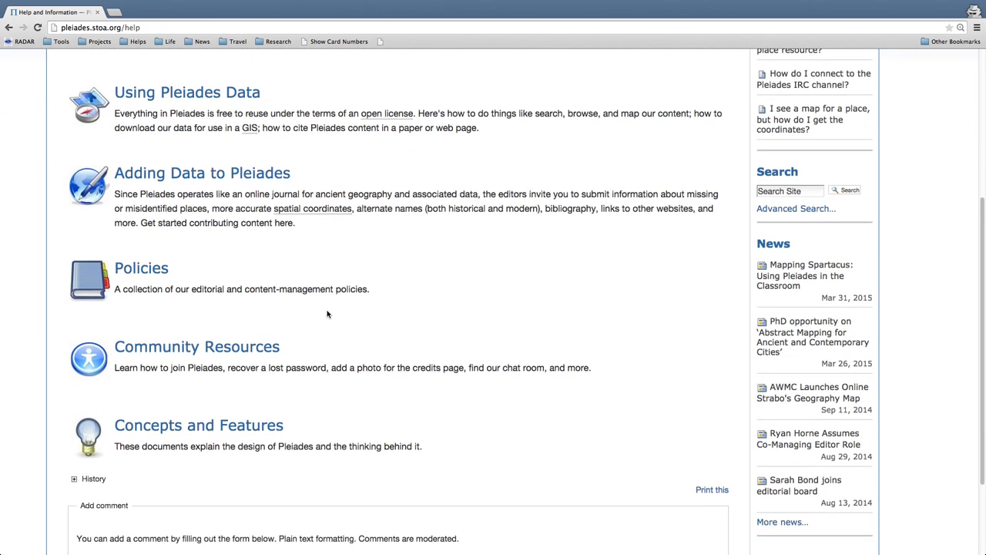
pyautogui.scroll(3)
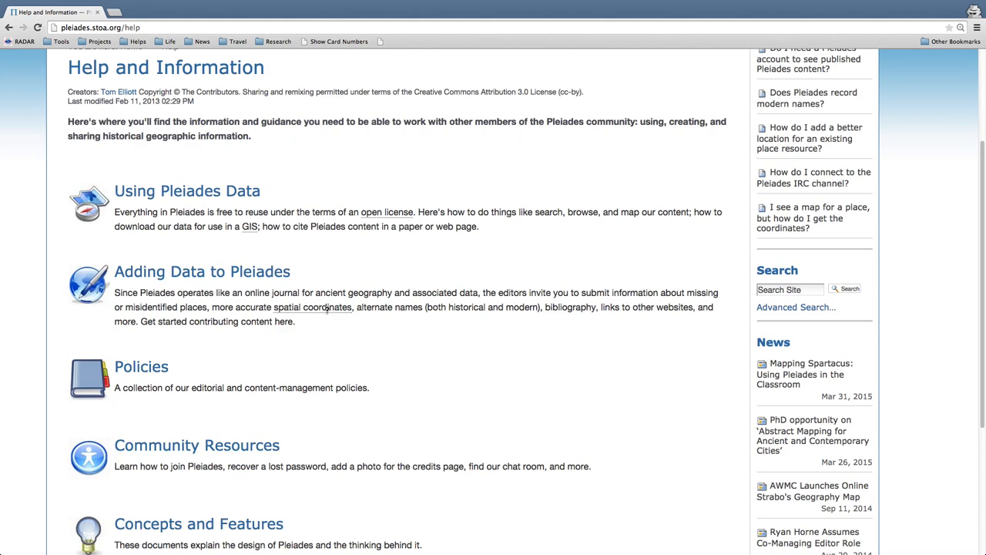
pyautogui.scroll(3)
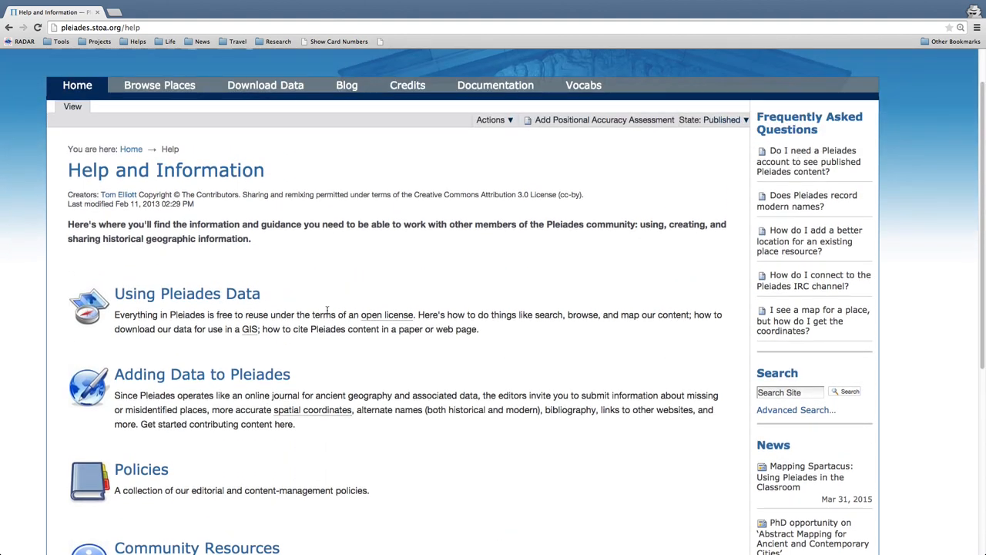
pyautogui.scroll(3)
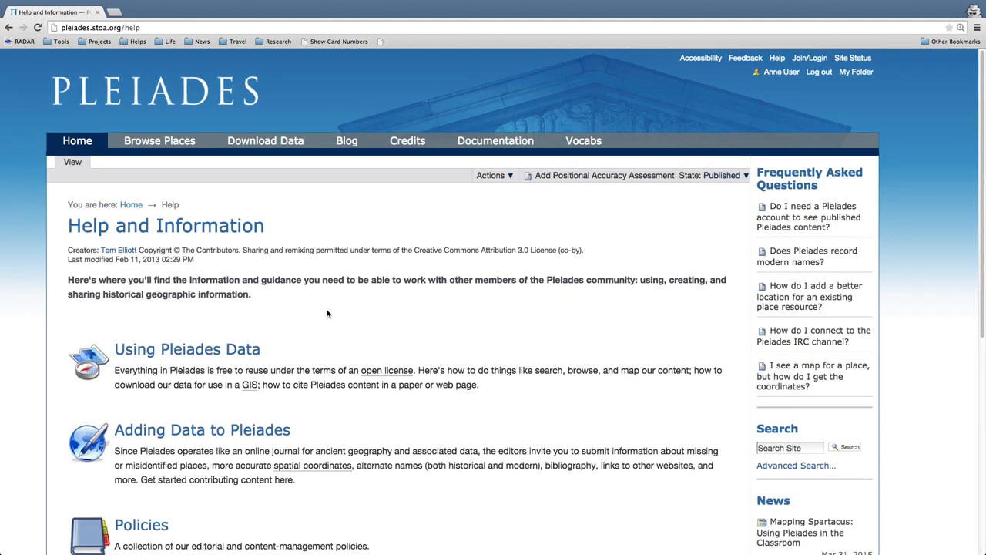
pyautogui.moveTo(181, 106)
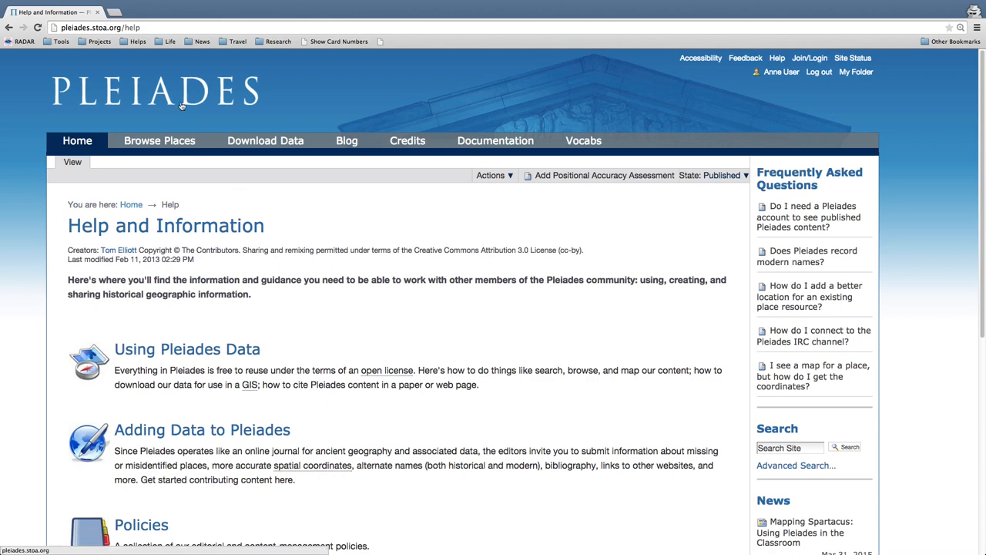
# Step: Go to the Pleiades home page and show the Alpes Cottiae popup on the map of ancient places
pyautogui.click(158, 90)
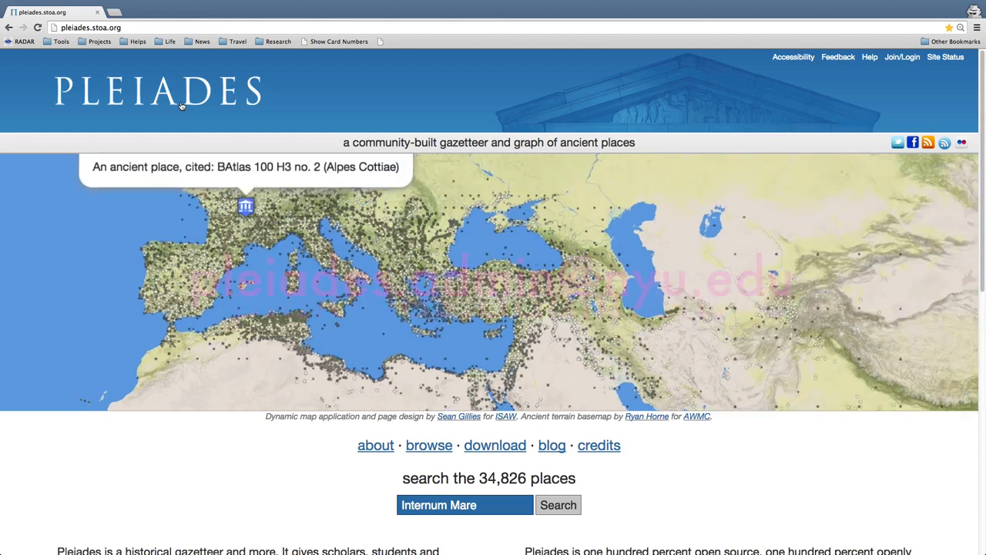
pyautogui.click(247, 207)
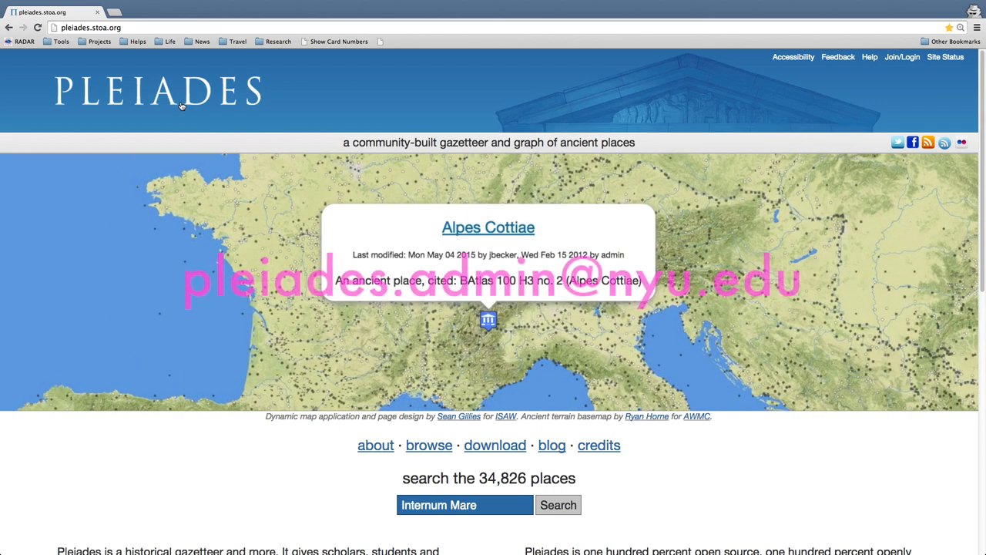